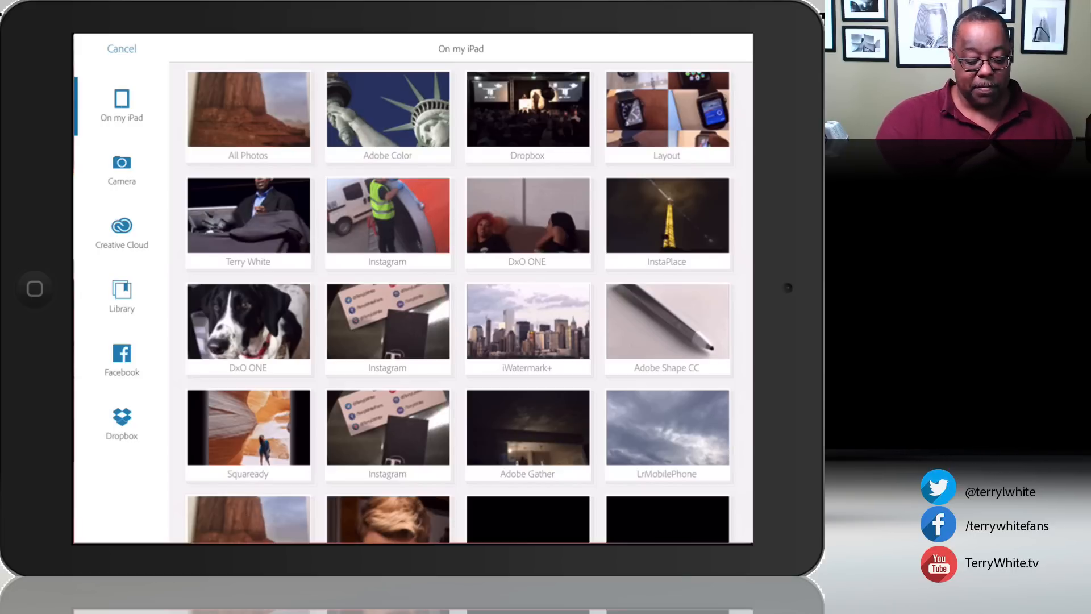
# Browse Creative Cloud Photos to the PS Mix collection and preview Tree.psd
pyautogui.click(121, 233)
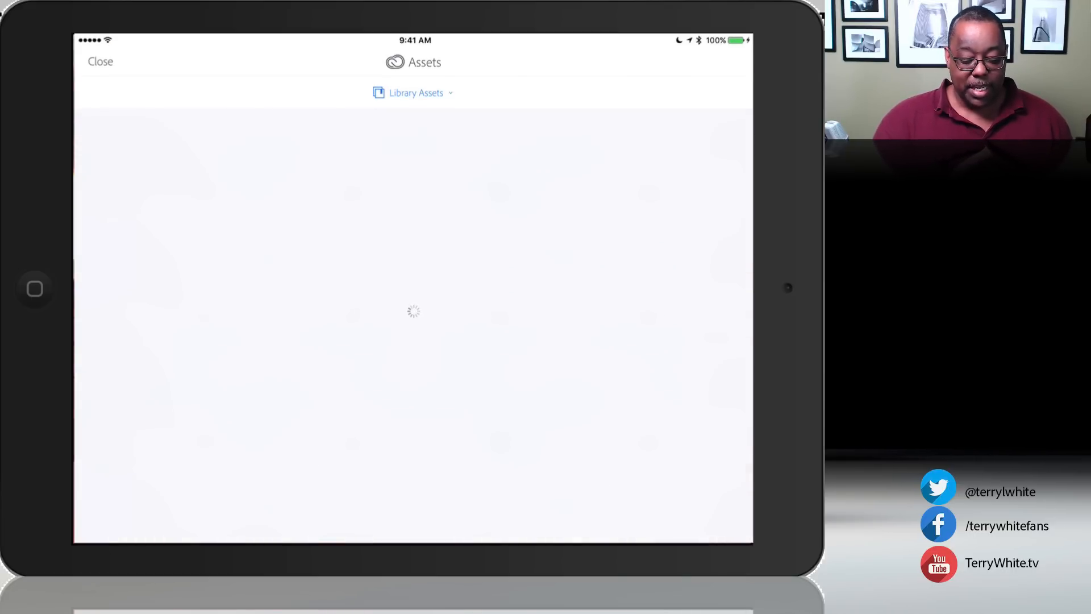
pyautogui.click(412, 93)
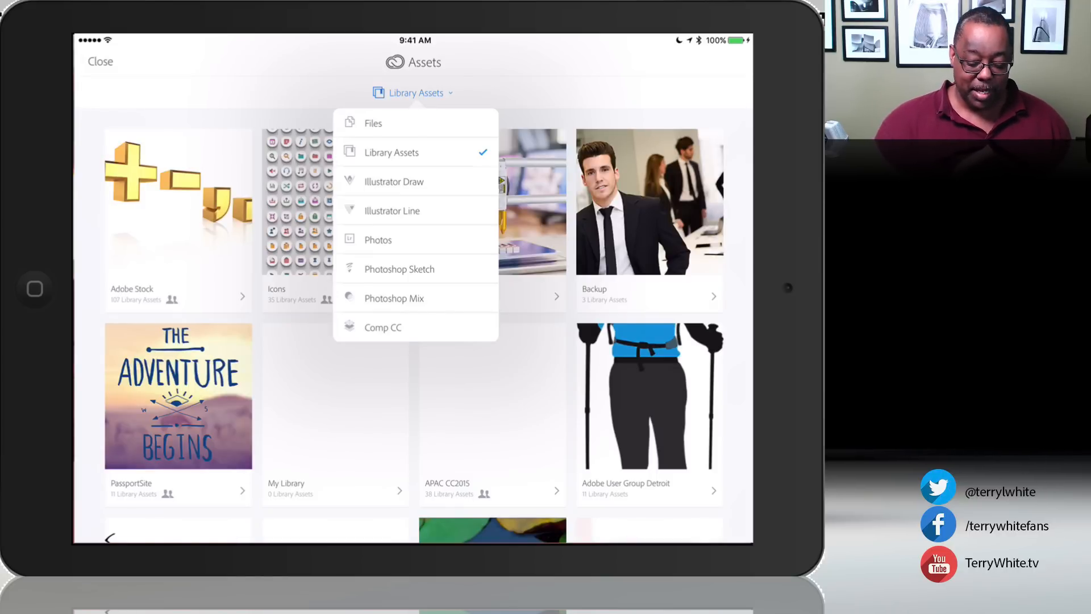
pyautogui.click(378, 239)
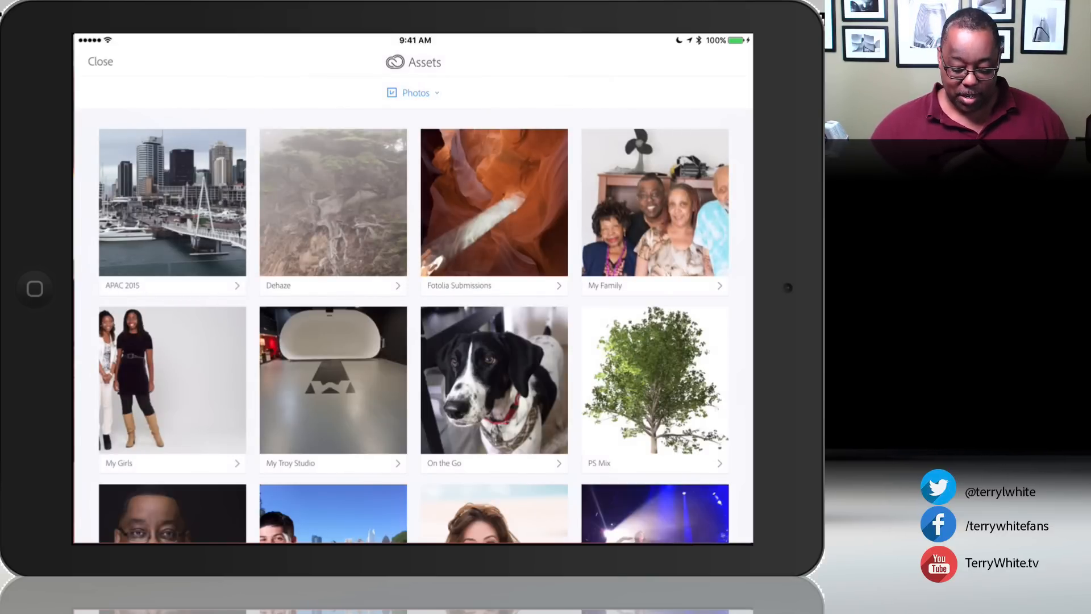
pyautogui.click(654, 381)
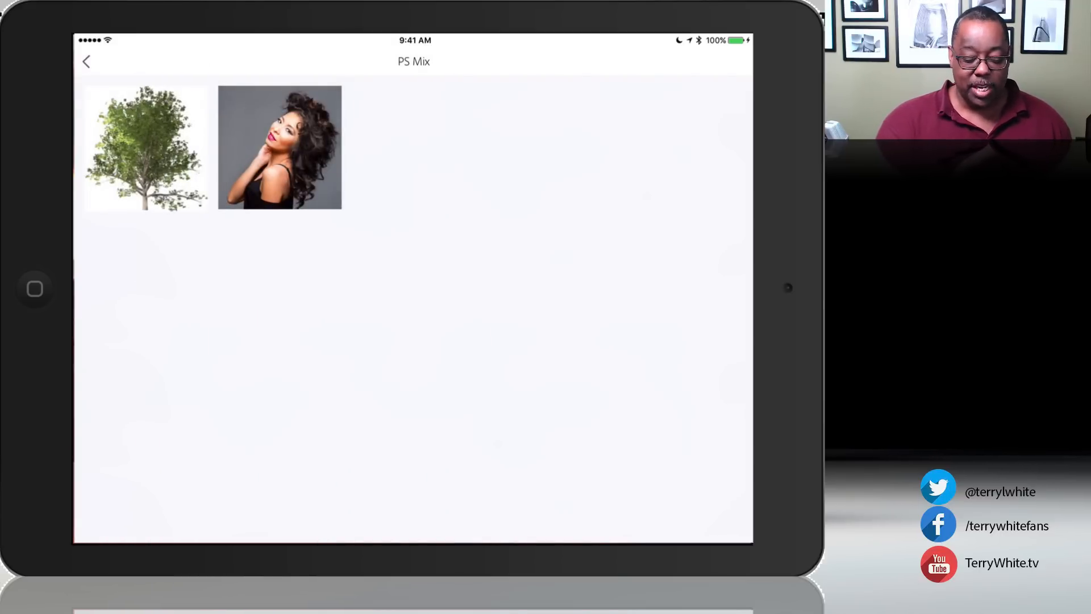
pyautogui.click(145, 147)
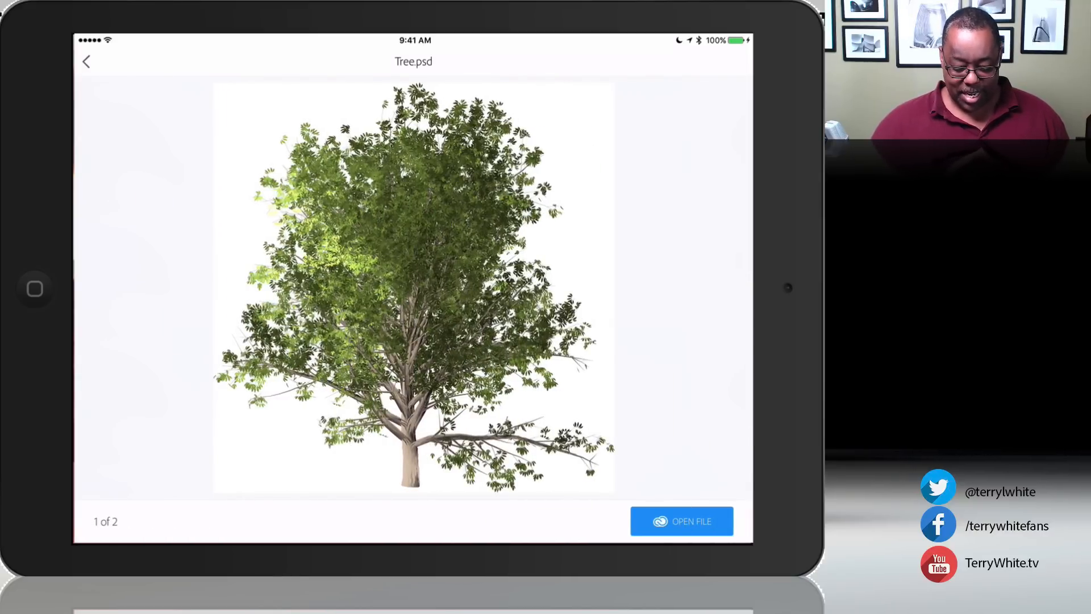
# Load Tree.psd into the composition as the first layer
pyautogui.click(681, 521)
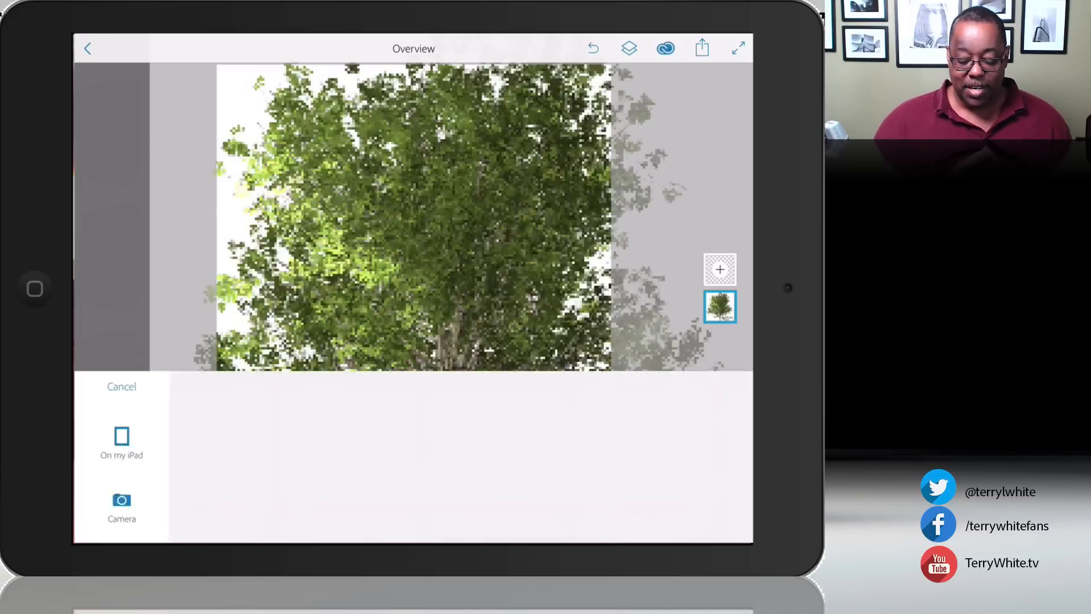
# Add Liz.psd from Creative Cloud as a second layer above the tree
pyautogui.click(121, 442)
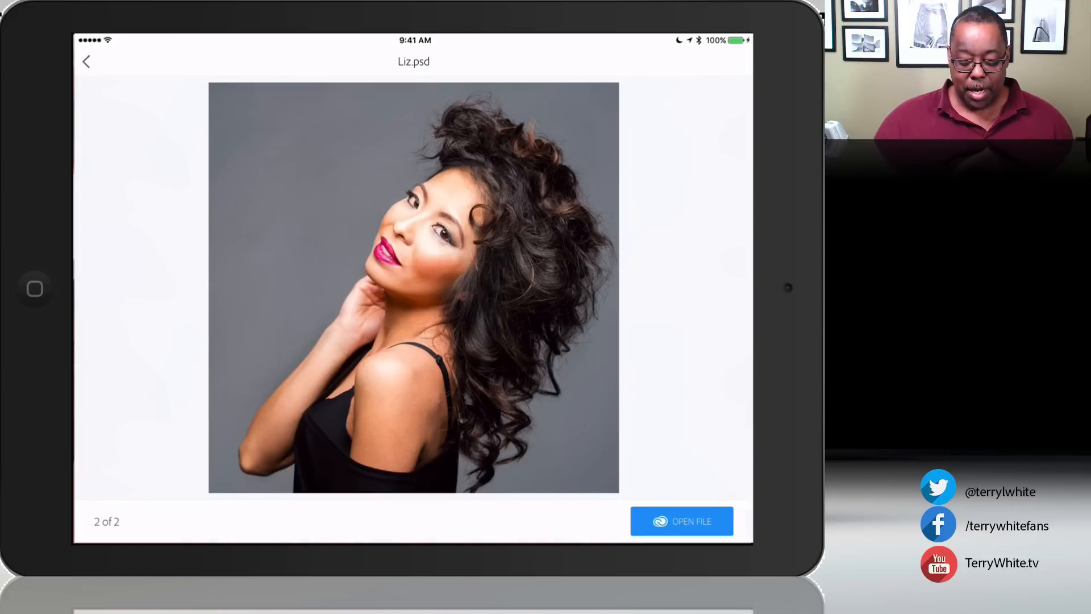
pyautogui.click(681, 521)
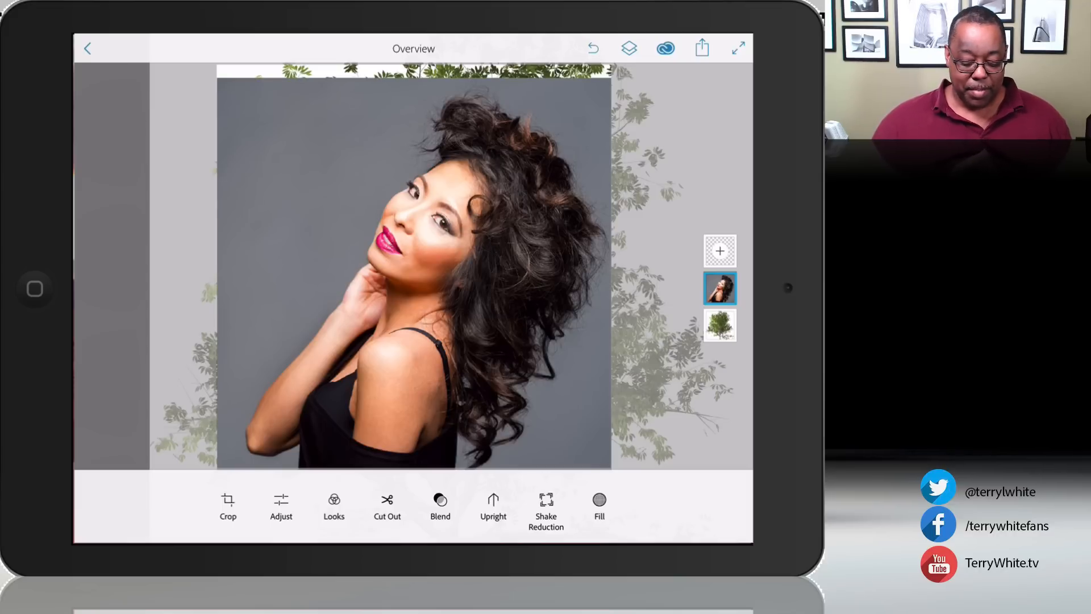
# Cut the model out of her grey backdrop with Smart selection and adjust the edge feathering
pyautogui.click(387, 506)
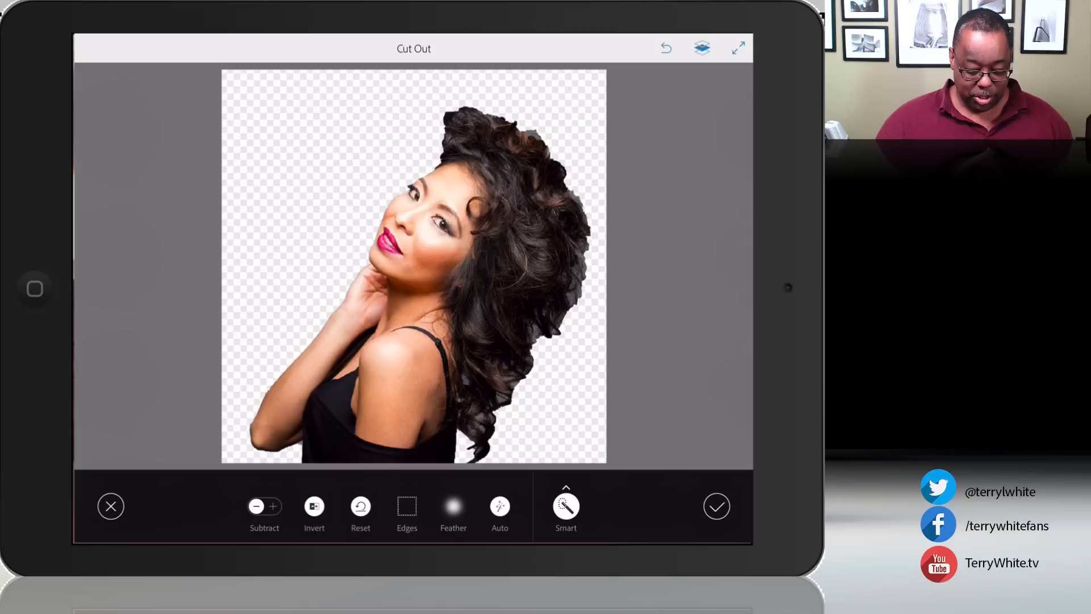
pyautogui.click(453, 506)
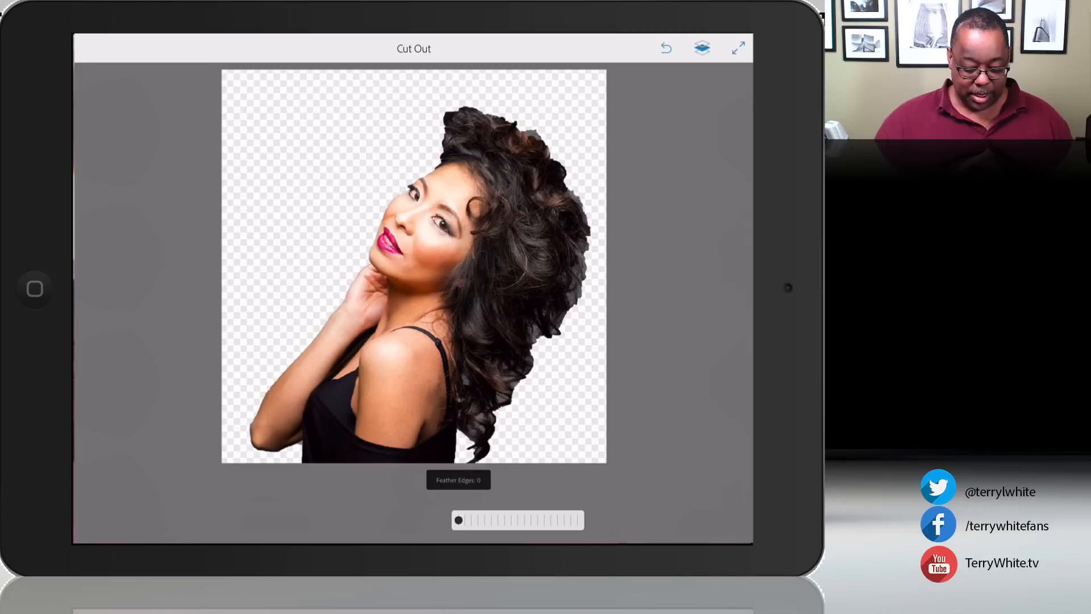
pyautogui.moveTo(459, 520); pyautogui.dragTo(495, 520)
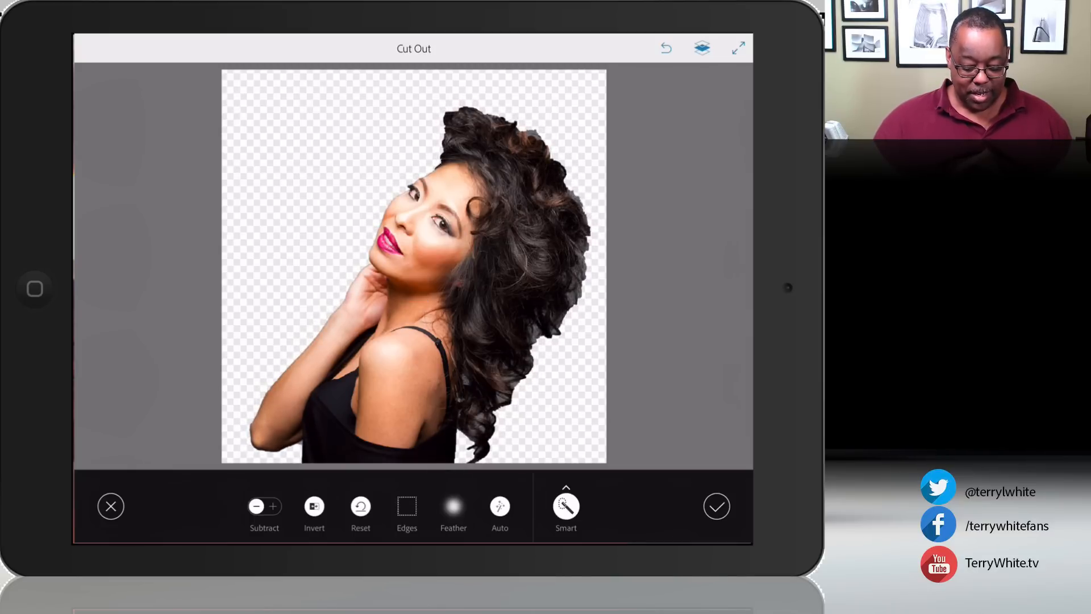
pyautogui.click(407, 506)
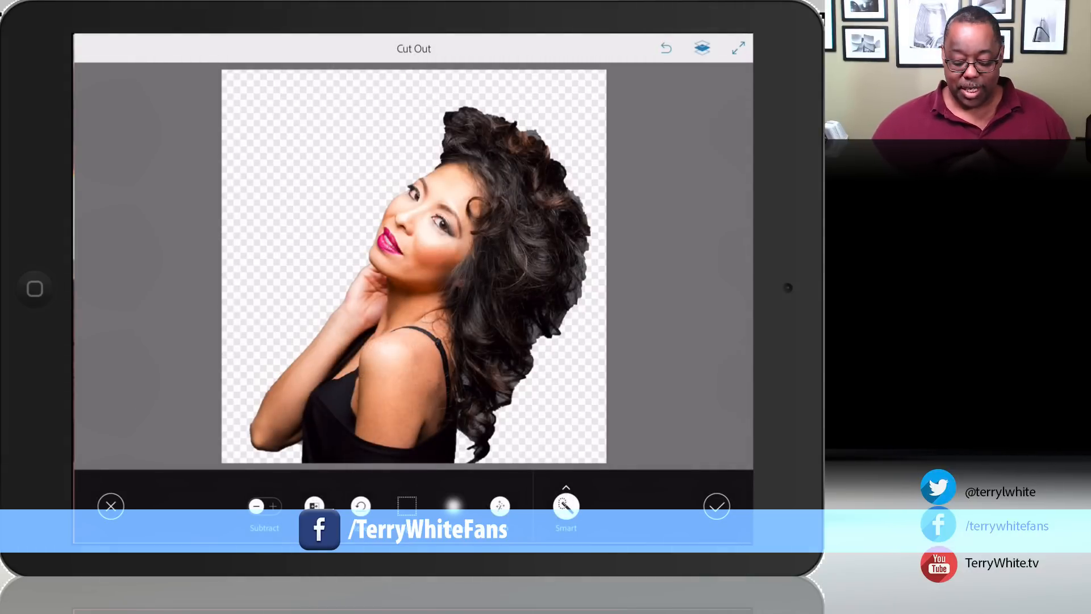
# Apply the model's cutout and copy its mask onto the tree layer
pyautogui.click(716, 506)
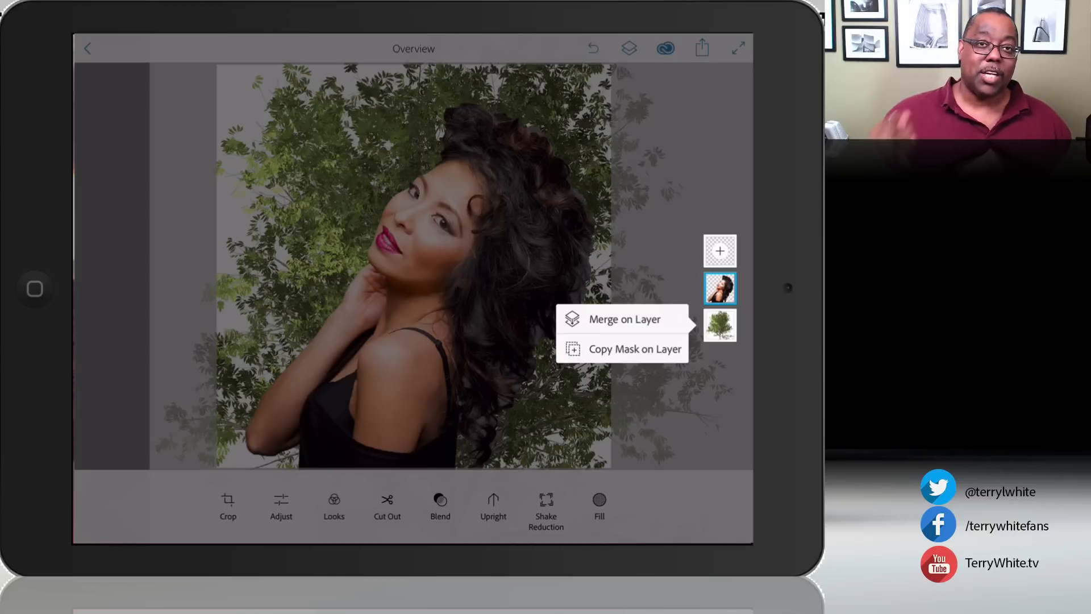
pyautogui.click(624, 319)
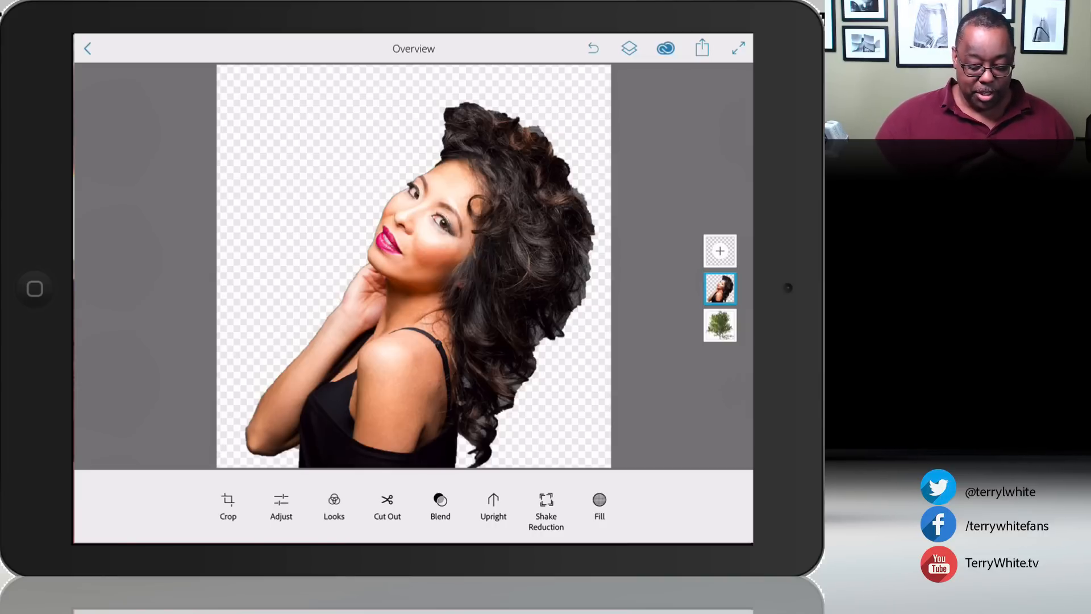
# Blend the model layer with the tree and lower its opacity to about 66%
pyautogui.click(440, 505)
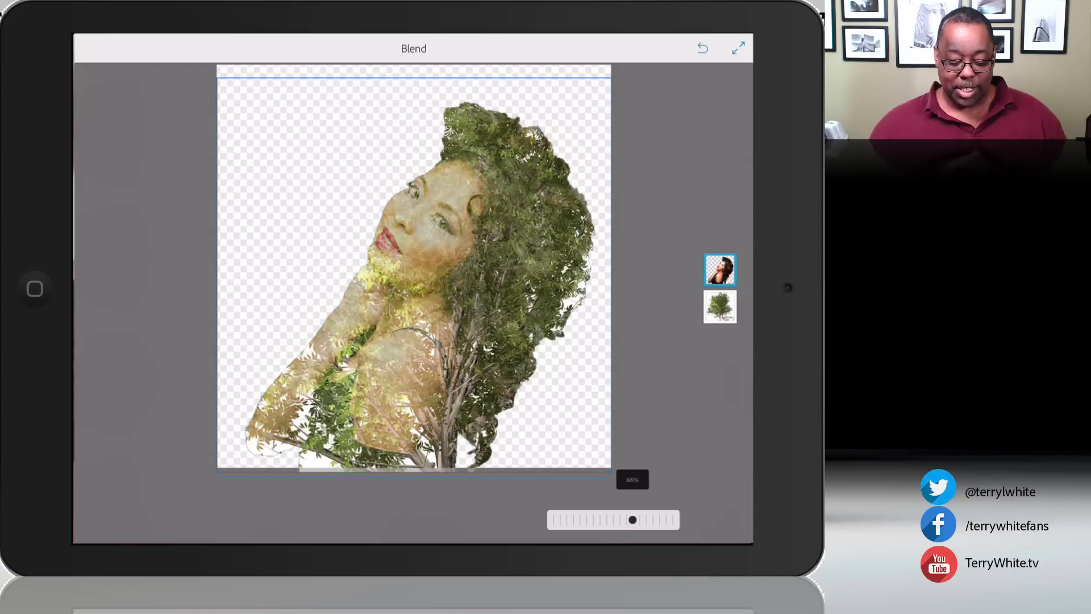
pyautogui.moveTo(632, 519); pyautogui.dragTo(576, 519)
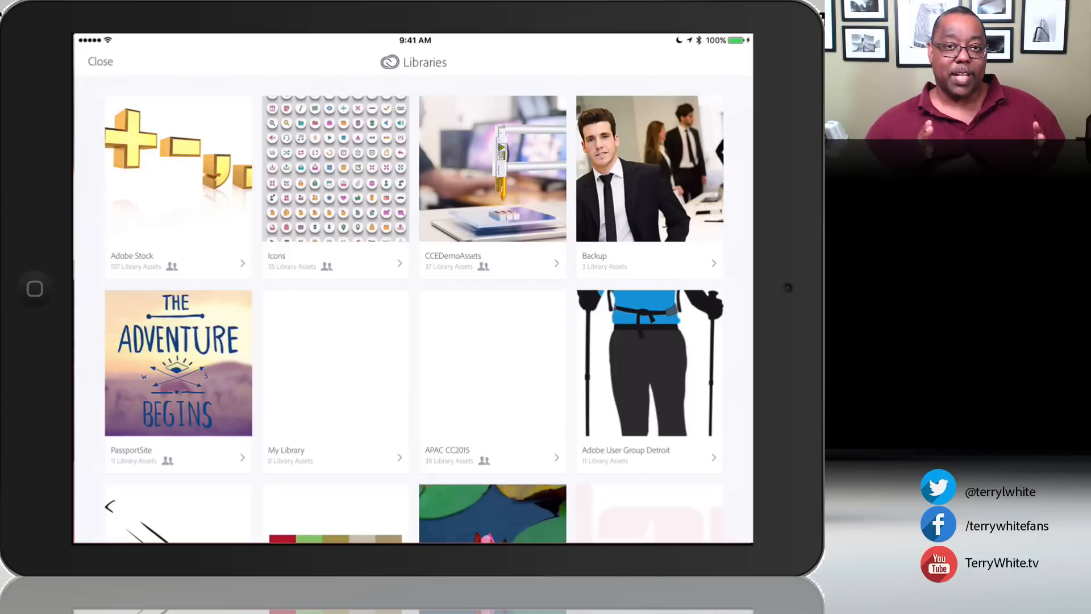
# Open the Adobe Stock library from the Libraries view
pyautogui.click(178, 168)
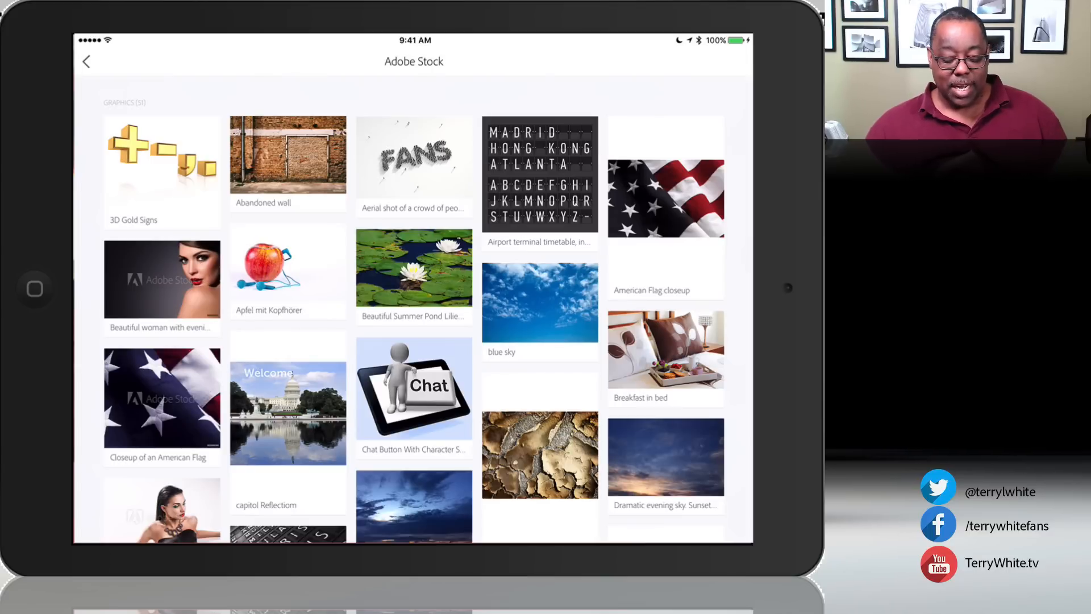
# Find and preview the Road in dark forest stock image
pyautogui.scroll(-3)
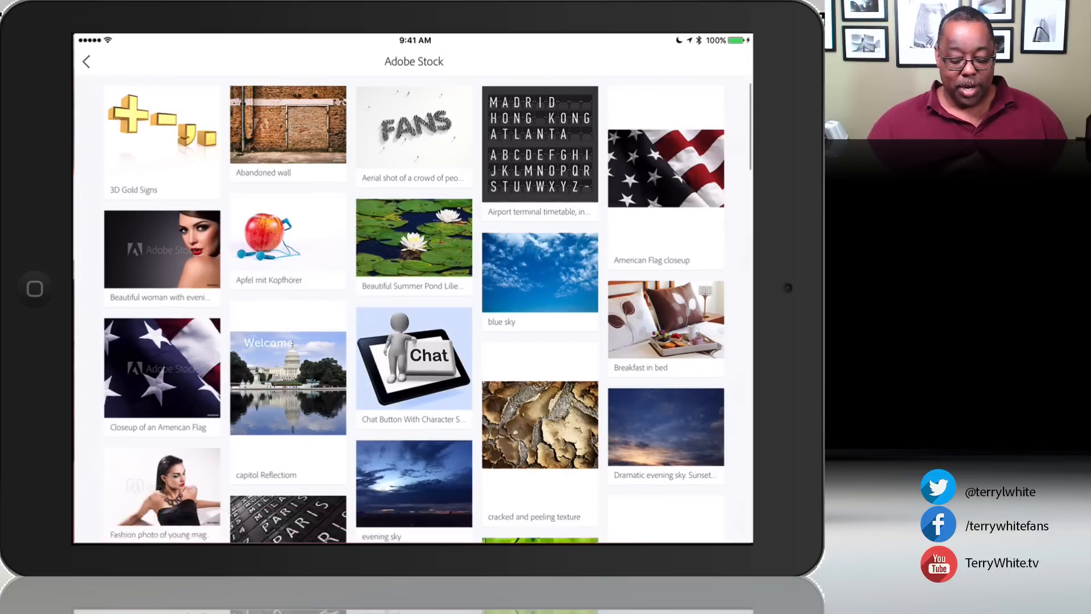
pyautogui.scroll(-3)
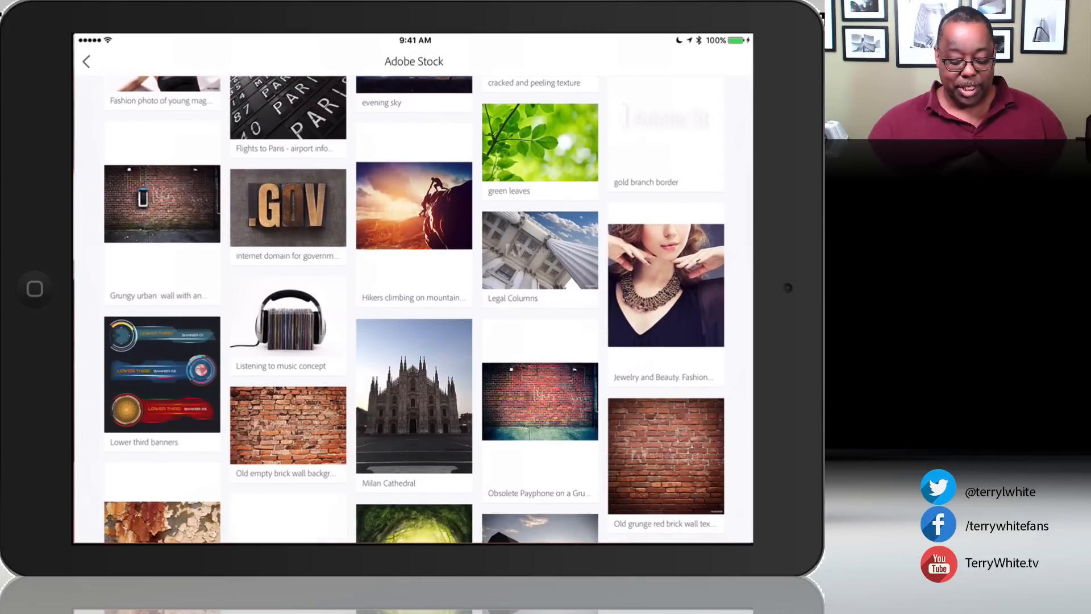
pyautogui.scroll(-3)
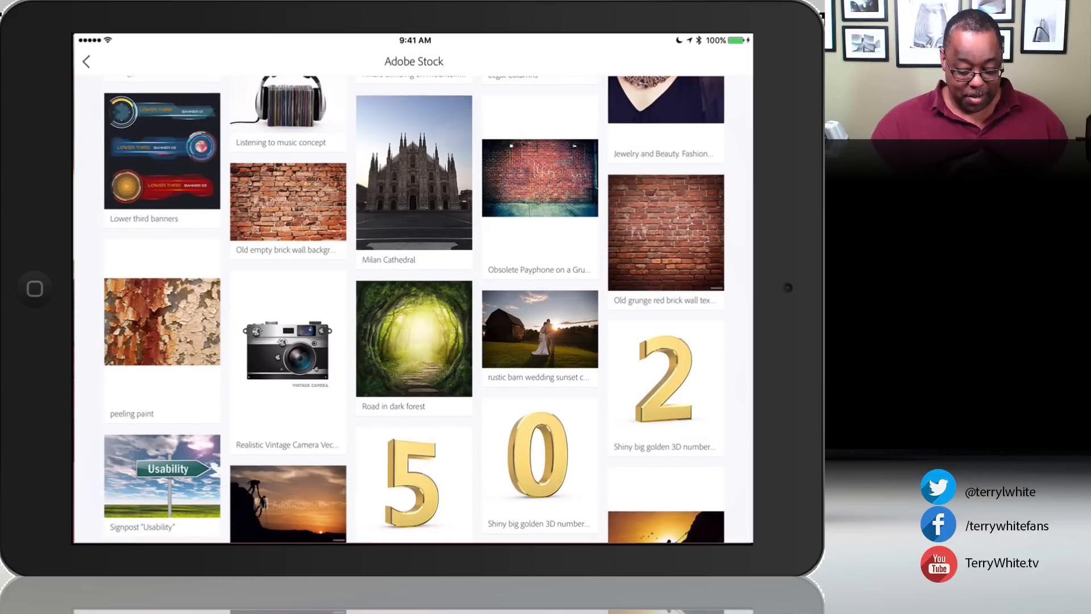
pyautogui.click(413, 337)
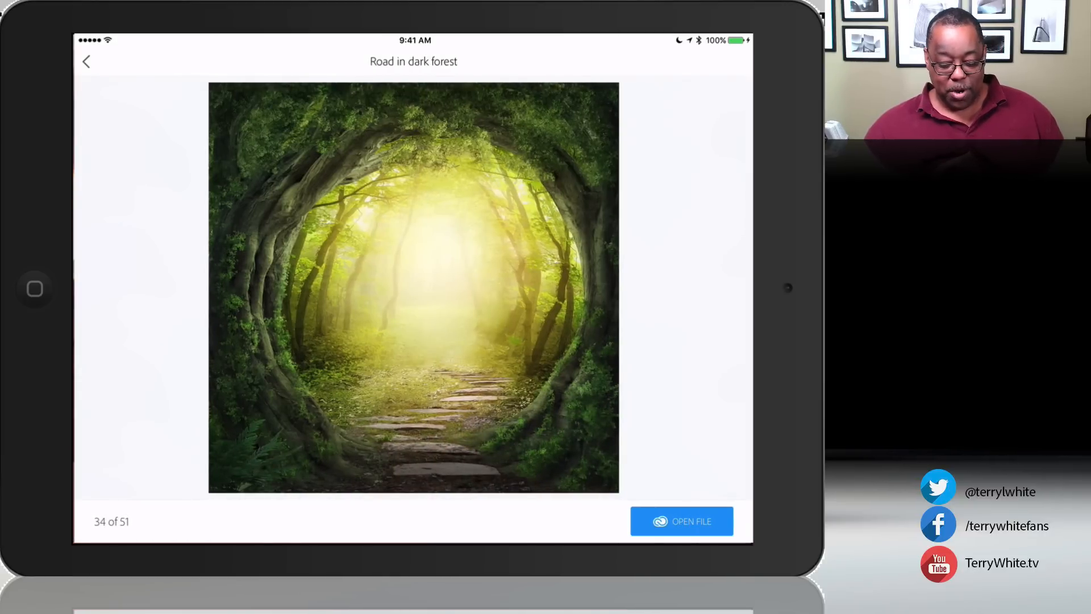
# Place the Road in dark forest photo as the bottom background layer
pyautogui.click(681, 522)
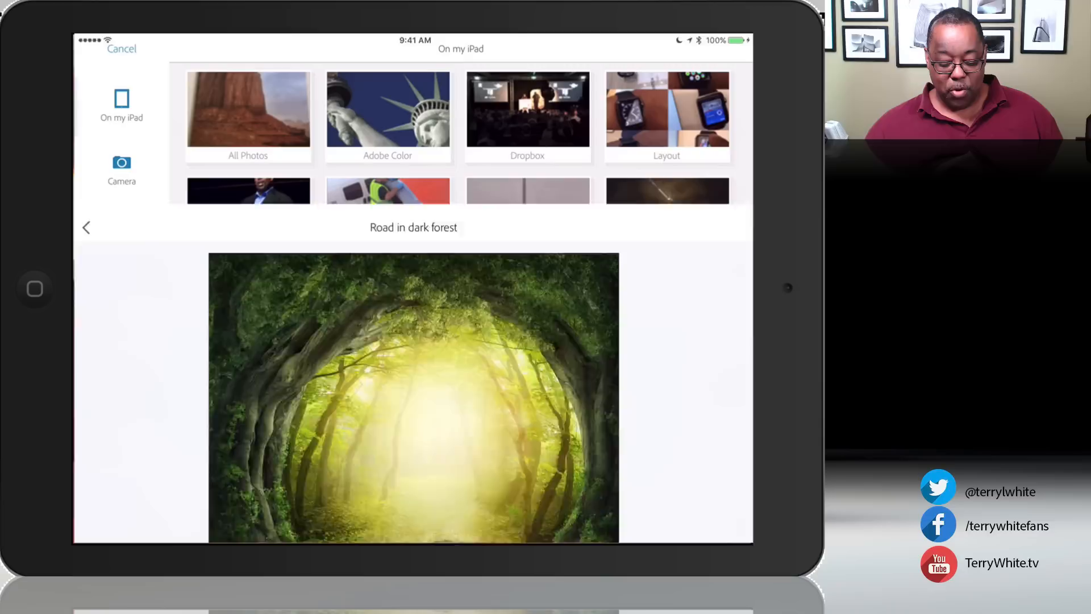
pyautogui.click(87, 227)
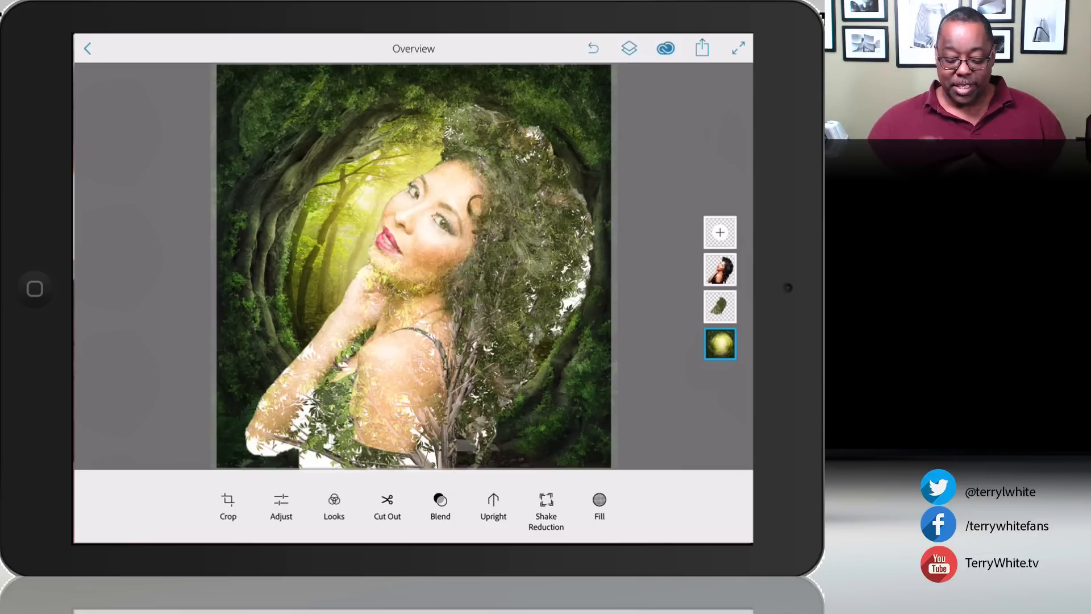
# Give the trees layer a different blend mode so the model merges into the forest
pyautogui.click(719, 307)
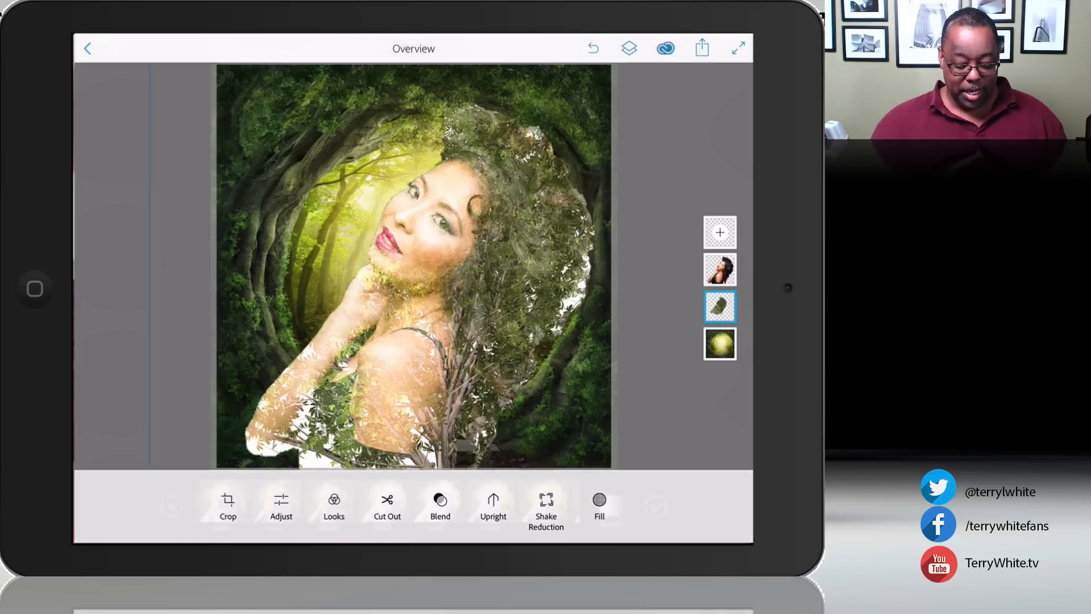
pyautogui.click(440, 504)
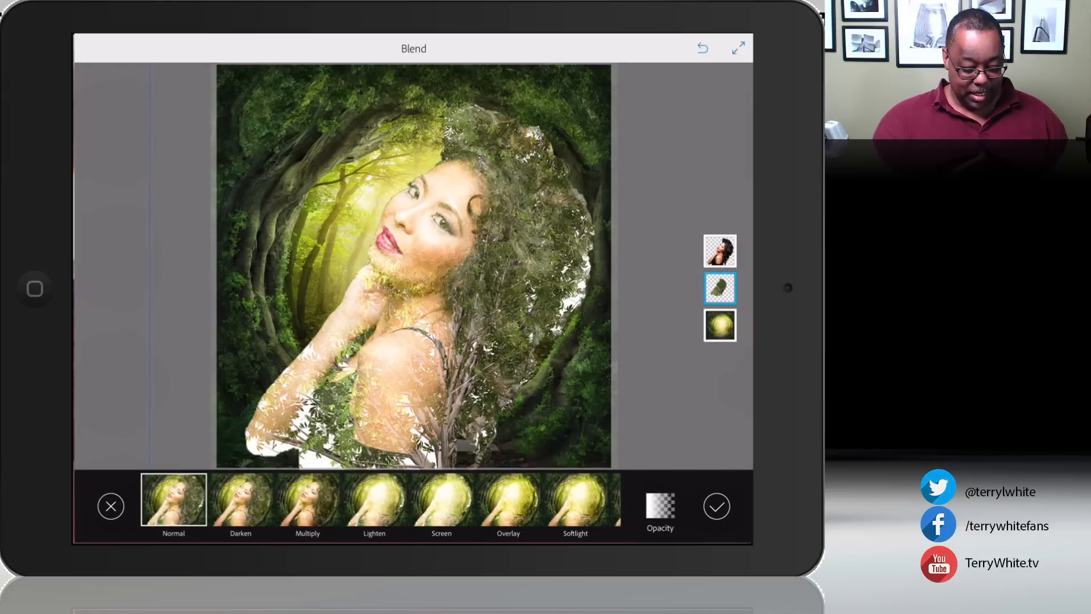
pyautogui.click(240, 505)
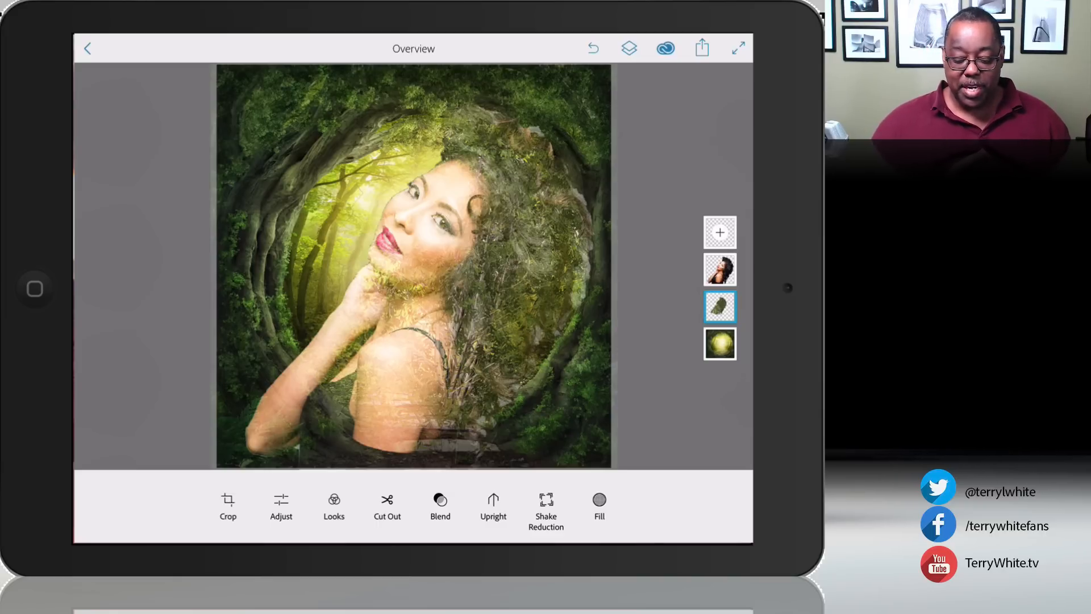
# Export a copy of the forest composite through Share and confirm the Completed message
pyautogui.click(701, 48)
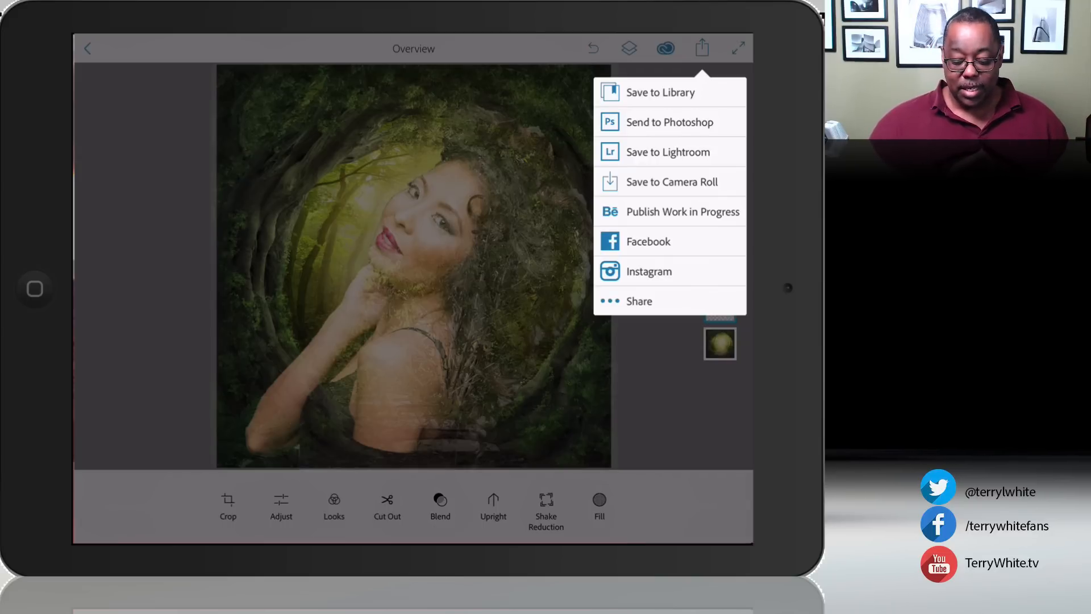
pyautogui.click(665, 152)
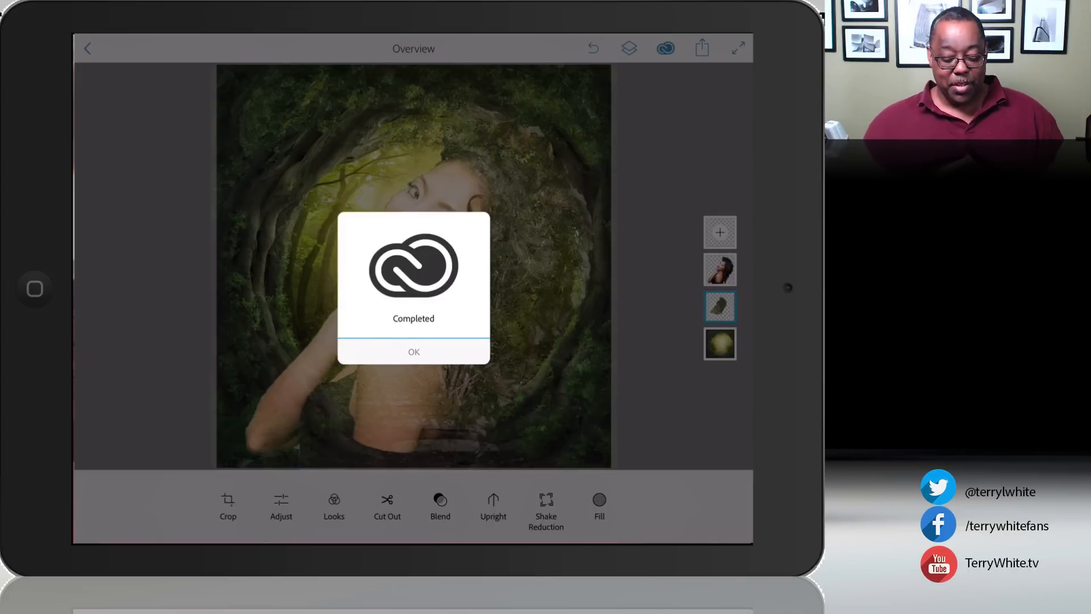
pyautogui.click(413, 351)
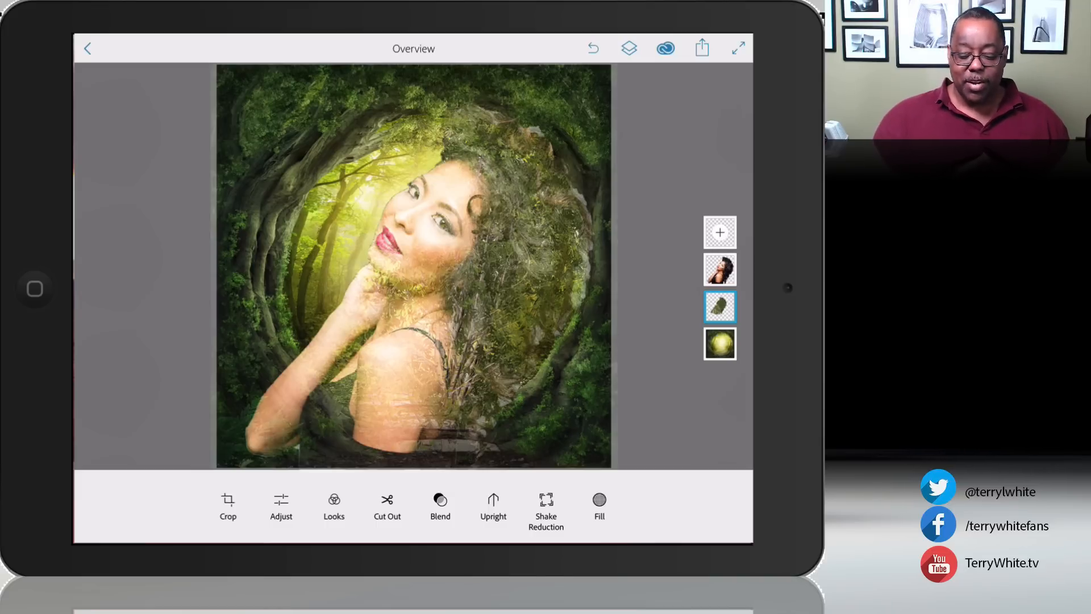
# Send the composite to desktop Photoshop and confirm the Stored in Creative Cloud message
pyautogui.click(701, 47)
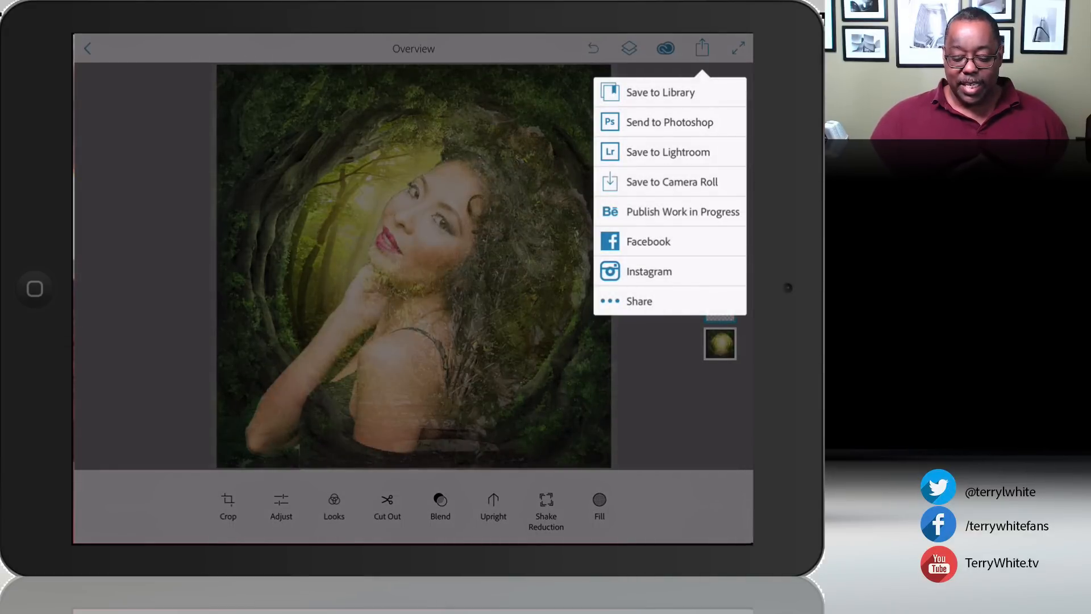
pyautogui.click(661, 92)
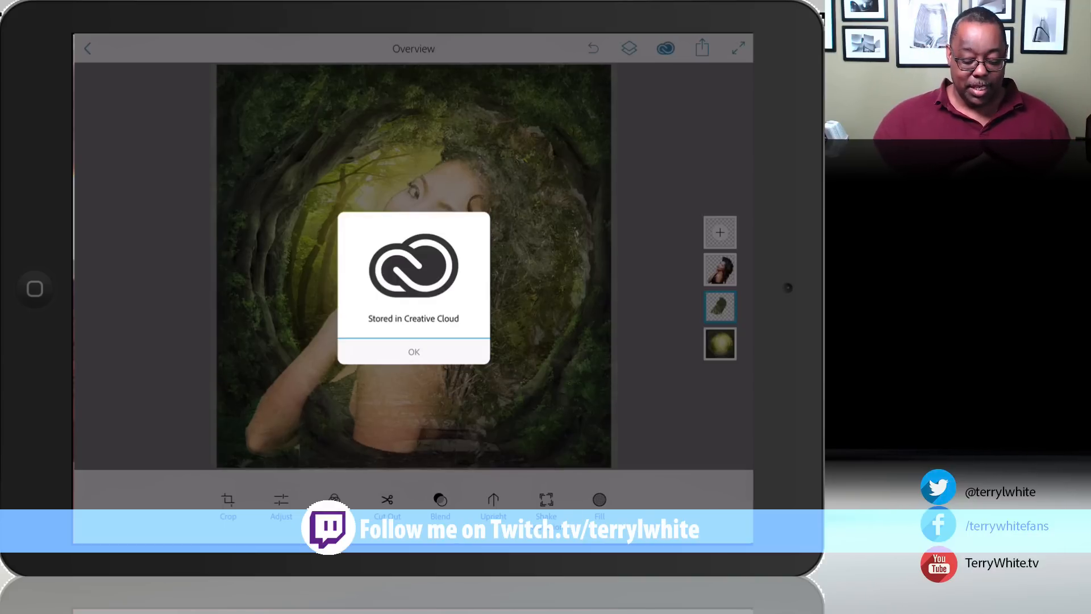
pyautogui.click(413, 351)
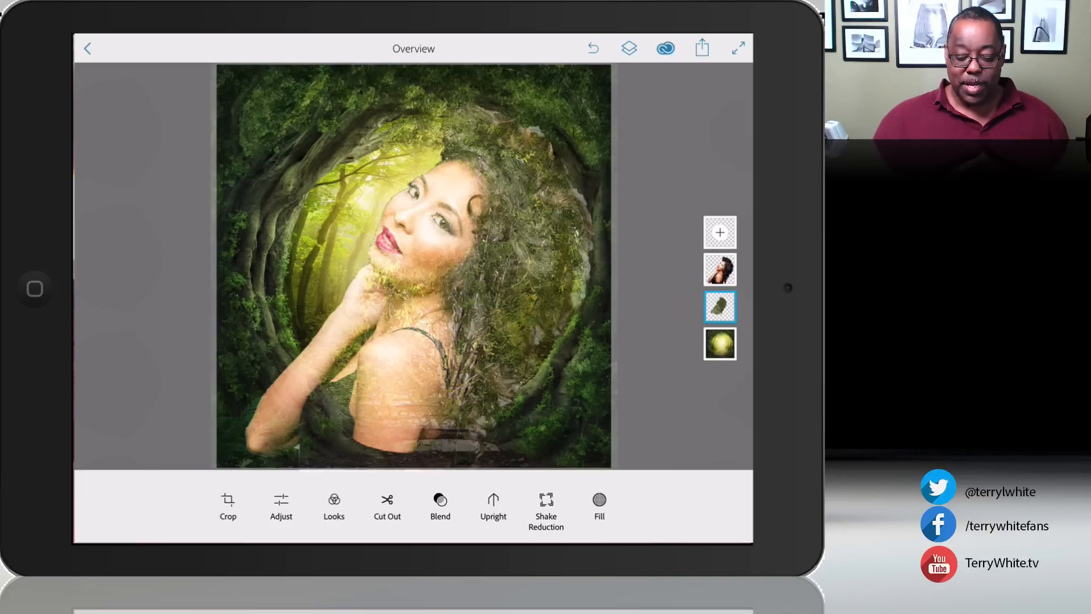
# Open the New Composition PSD from Photoshop Mix in Photoshop CC 2015 with layers and masks
pyautogui.click(701, 47)
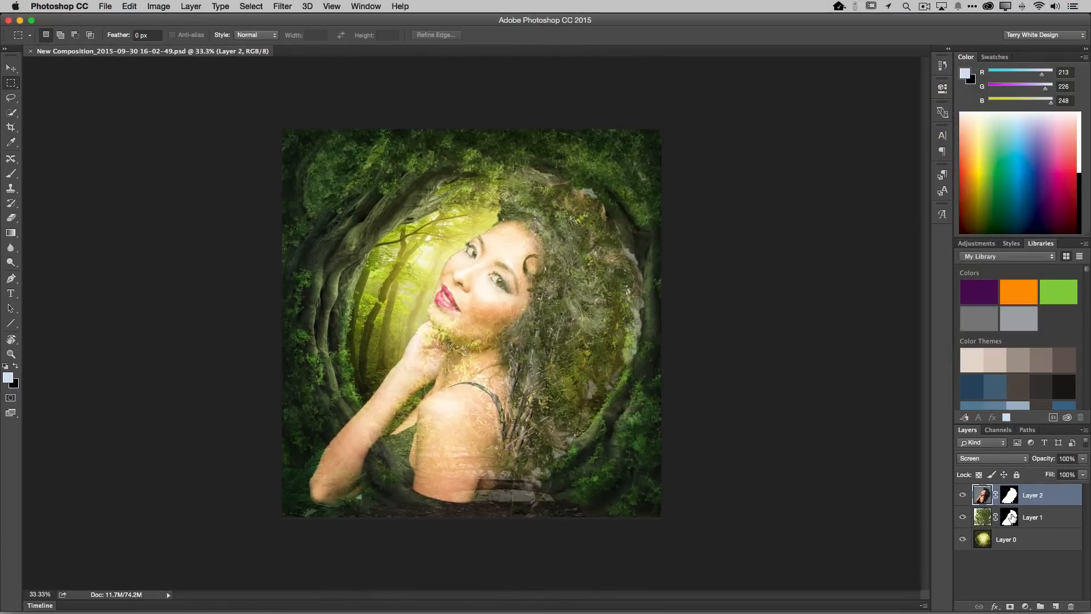
# Select Layer 2's mask and set a soft round brush at 100% opacity with black
pyautogui.click(1009, 517)
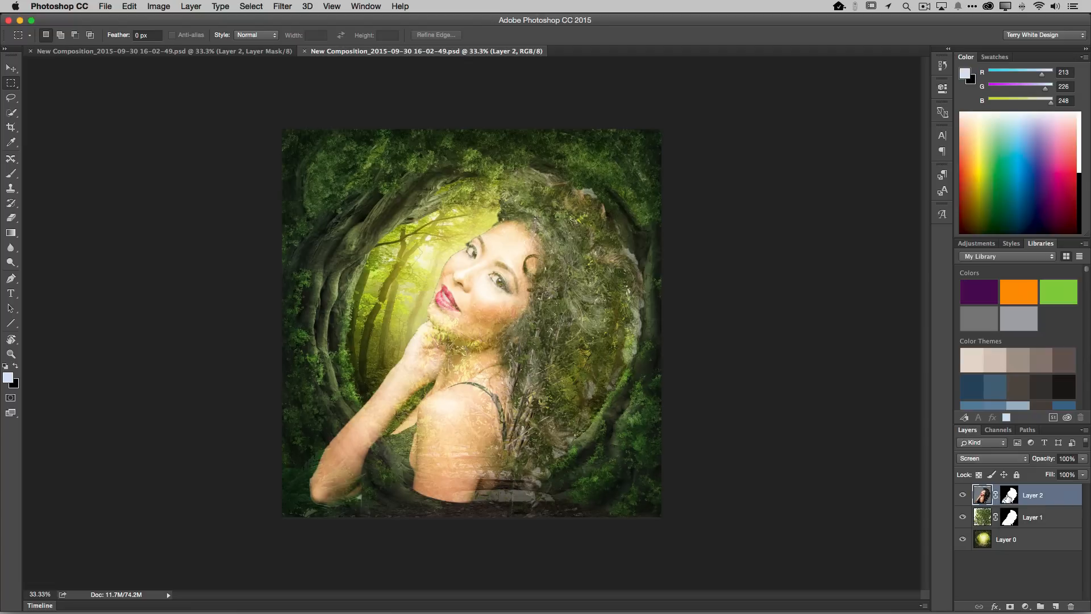
pyautogui.click(1010, 494)
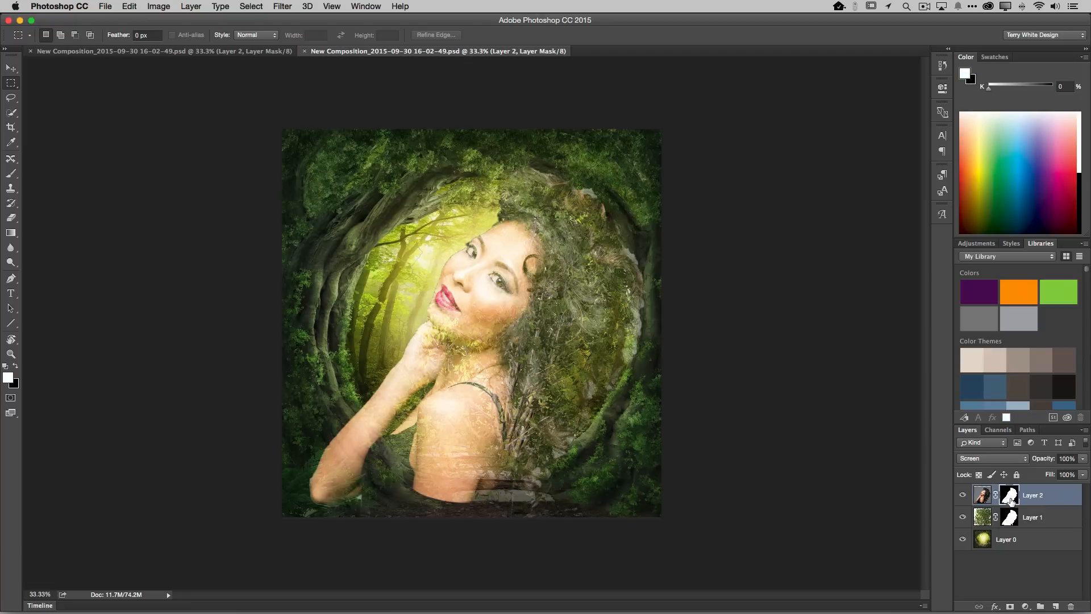
pyautogui.moveTo(1010, 495)
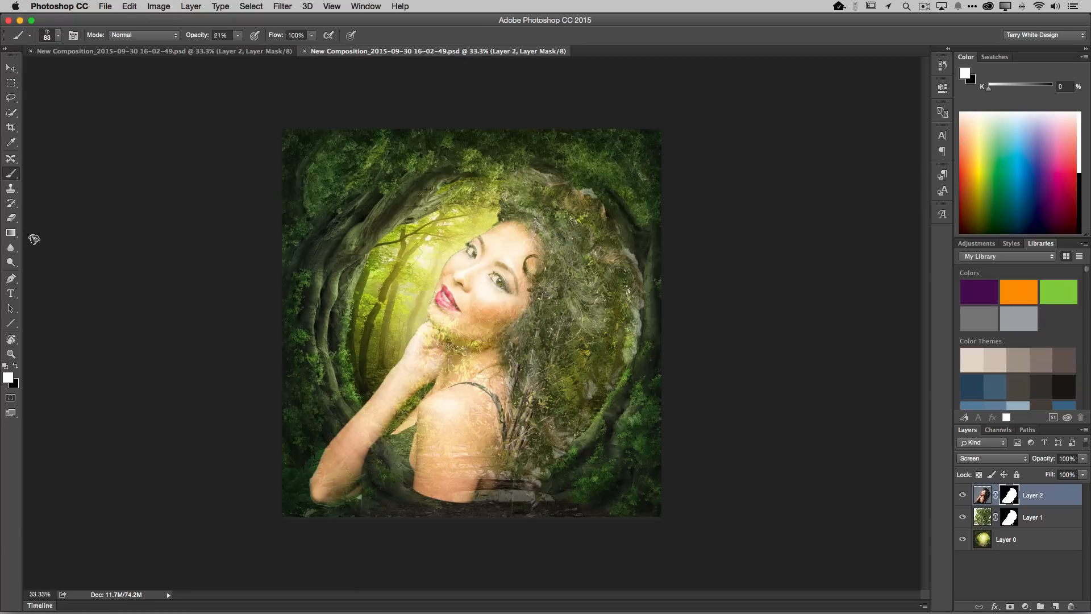
pyautogui.moveTo(115, 97)
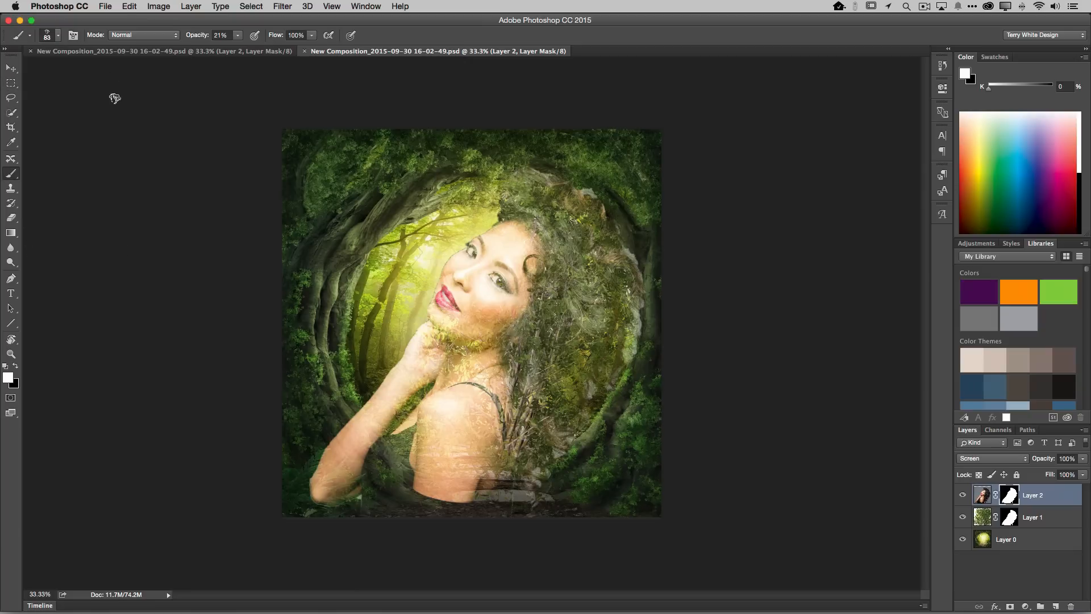
pyautogui.click(57, 35)
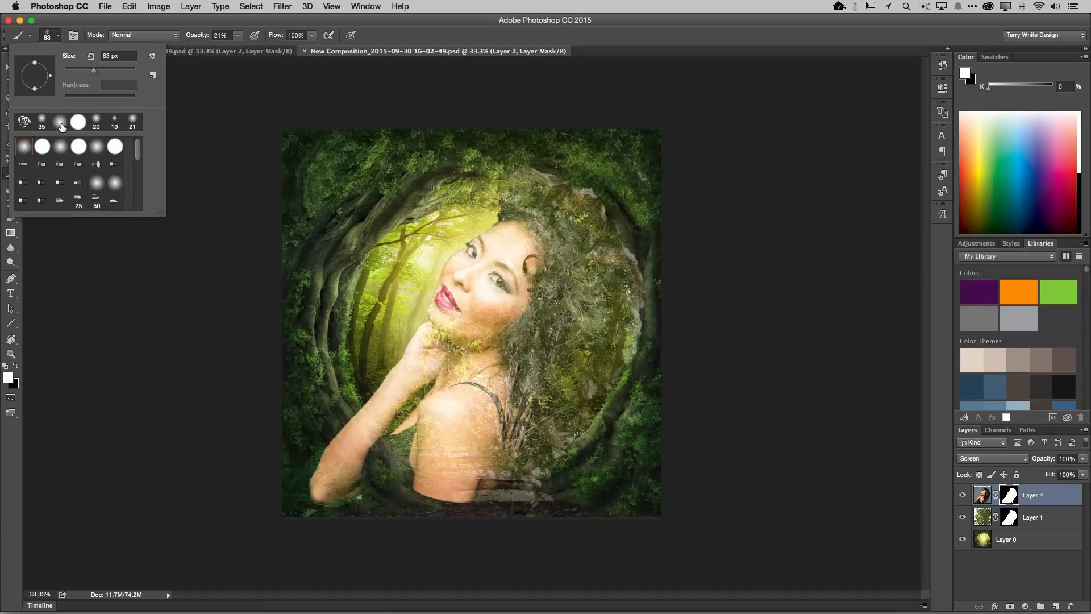
pyautogui.click(59, 121)
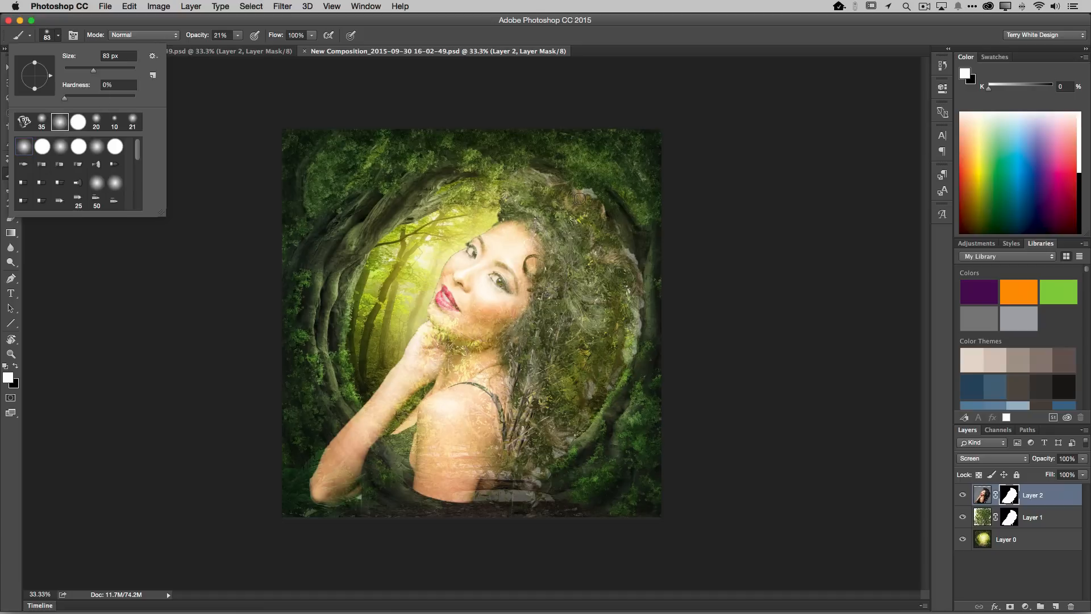
pyautogui.click(579, 199)
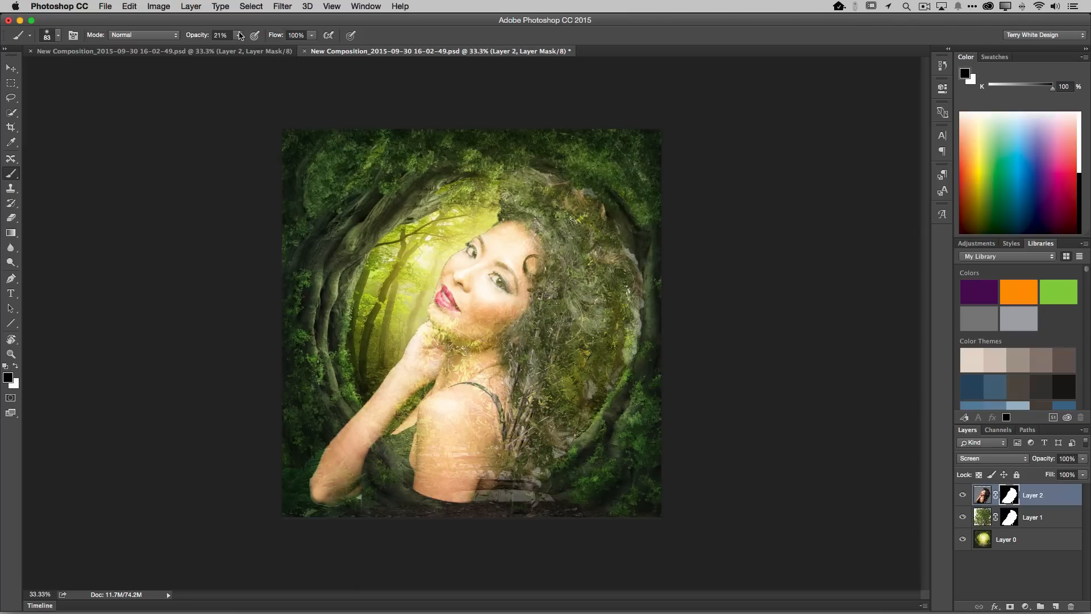
pyautogui.click(238, 35)
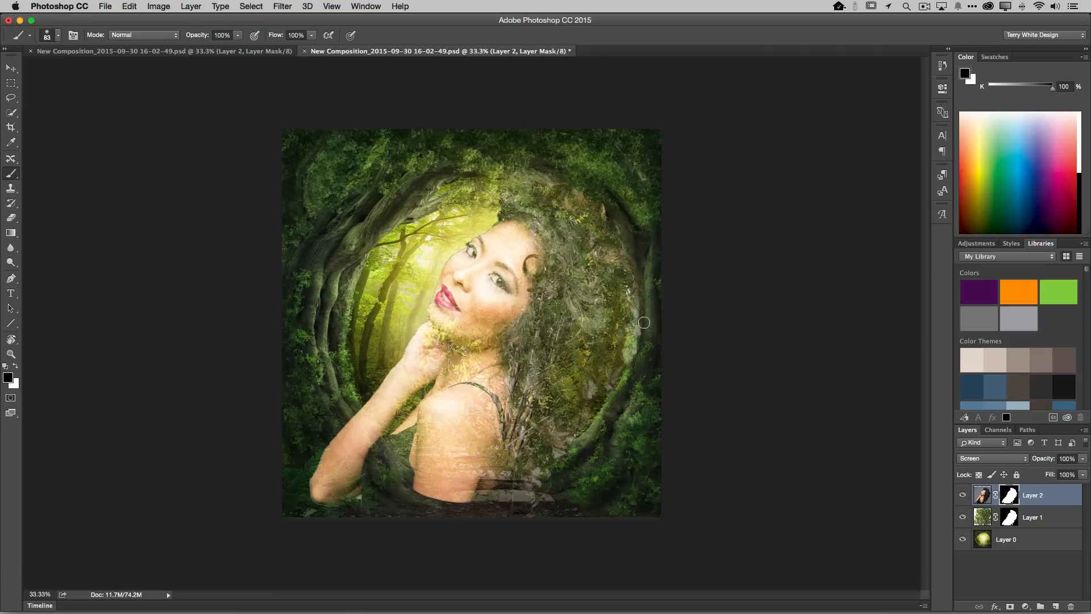
# Paint on the mask to hide part of the model beside the right side of her hair
pyautogui.moveTo(644, 322); pyautogui.dragTo(638, 310)
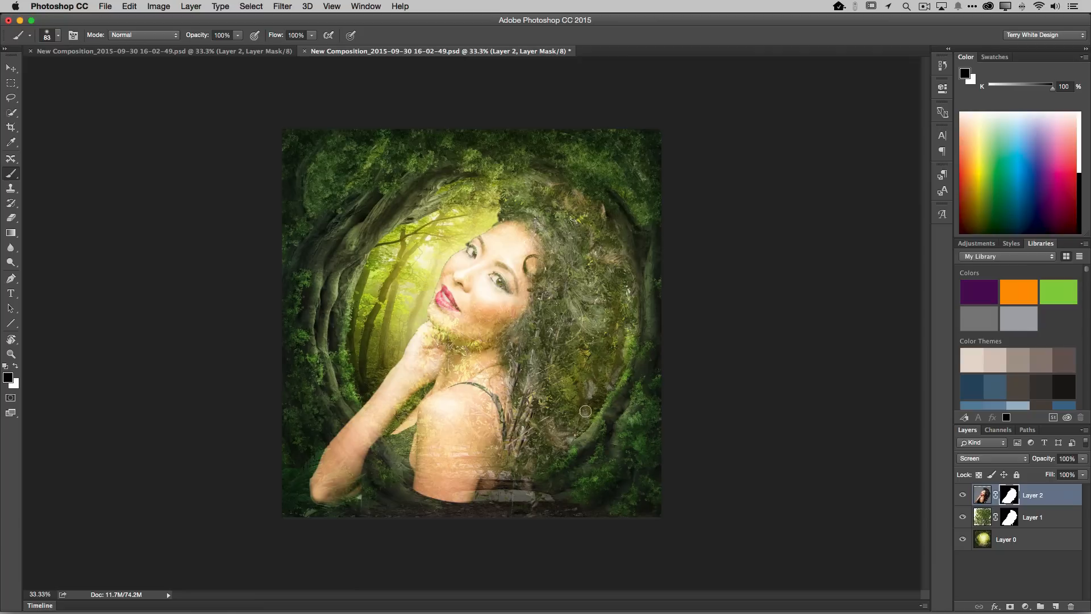
pyautogui.moveTo(615, 391)
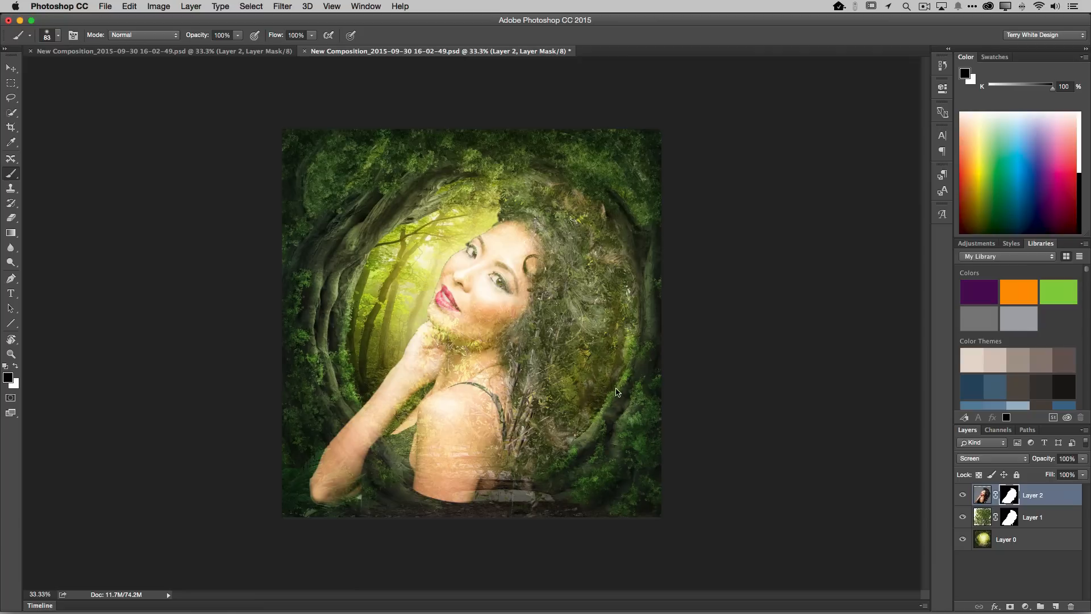